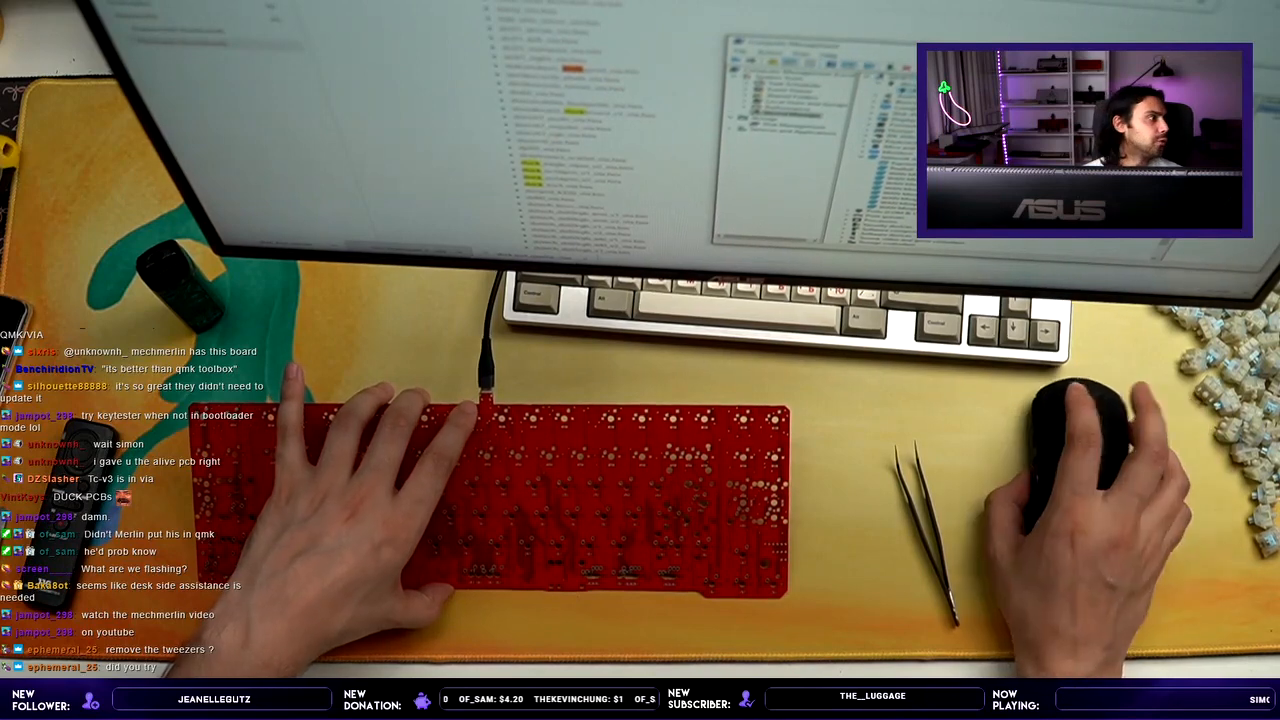
{"action": "mouse_move", "coordinate": [1070, 470]}
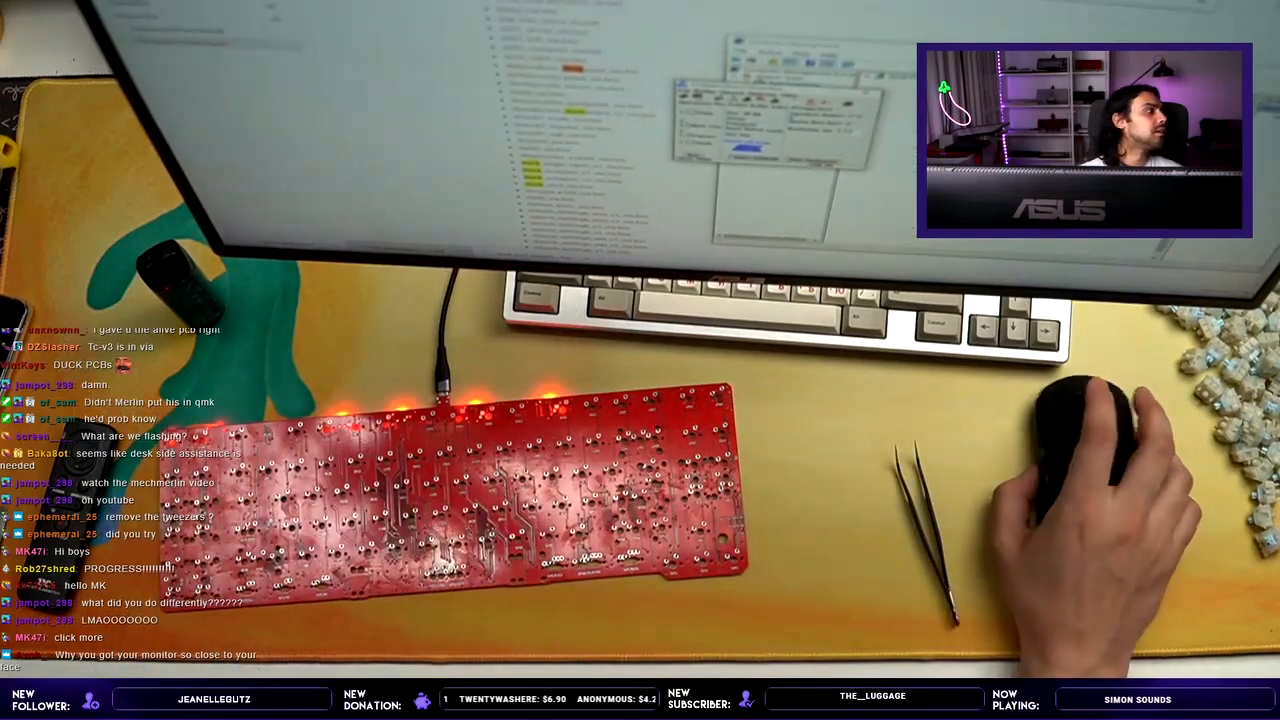
{"action": "mouse_move", "coordinate": [1080, 500]}
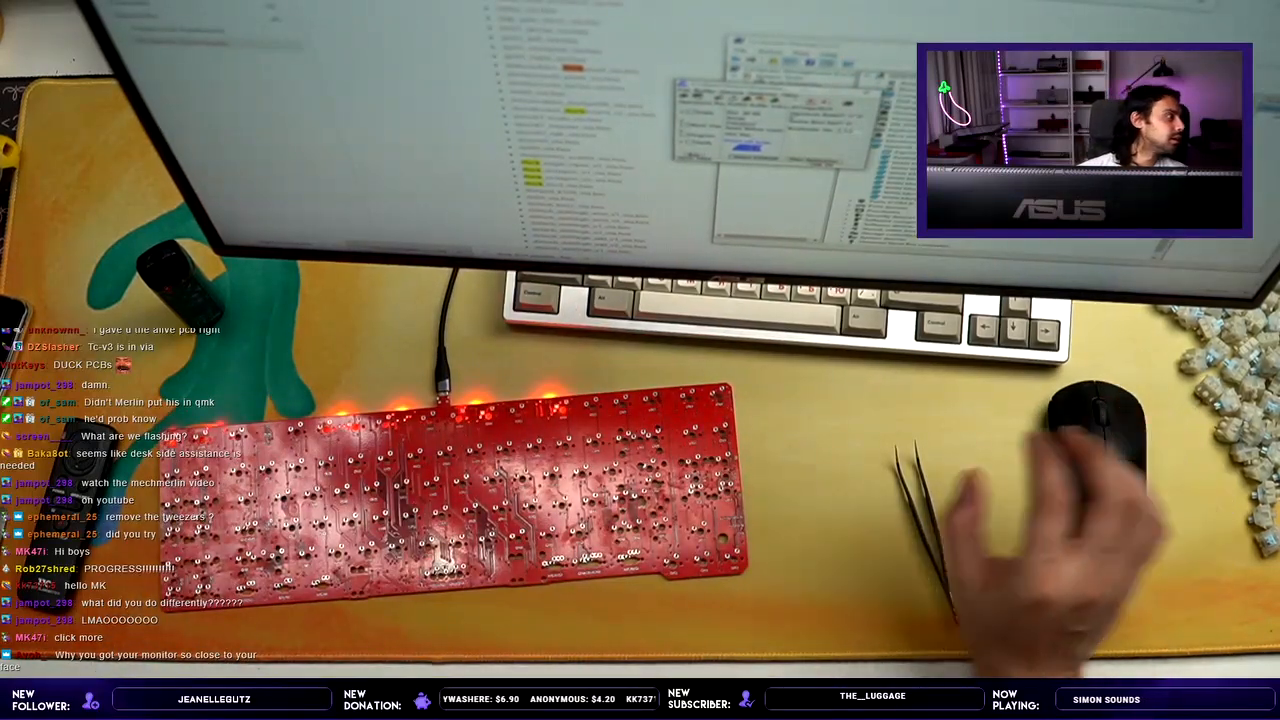